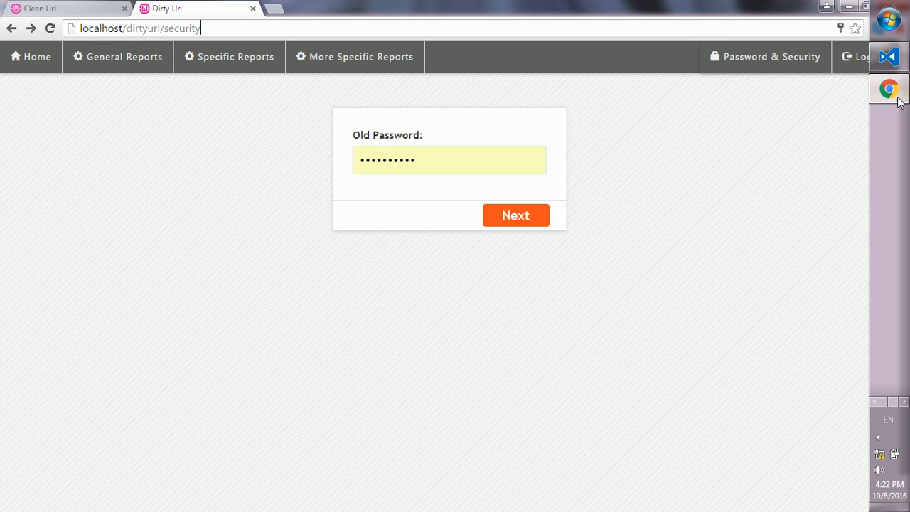
Step: Switch from Chrome to Visual Studio Code, where the .htaccess rewrite rules are open
left_click(888, 57)
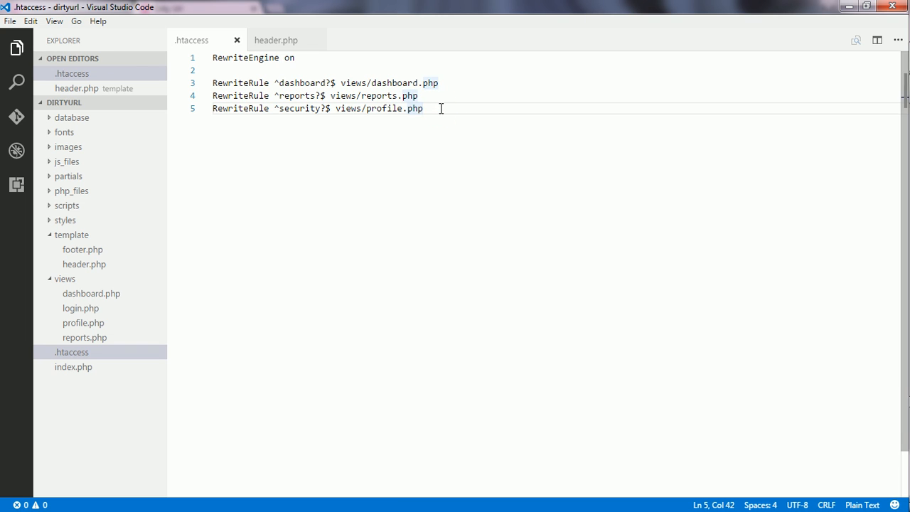
Step: Write 'RewriteRule ^mreports/([0-9]) views/reports.php?uid=$1' on line 7 and save .htaccess
type("R")
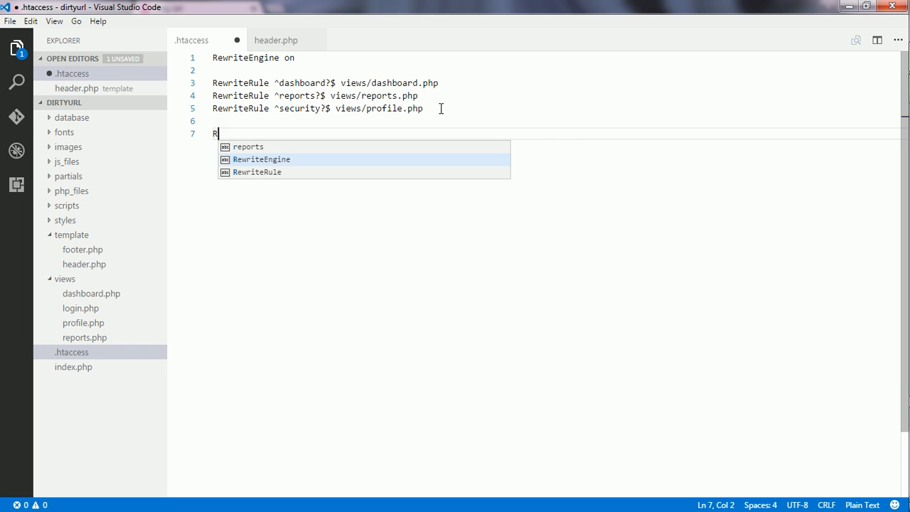
type("ewriteRule")
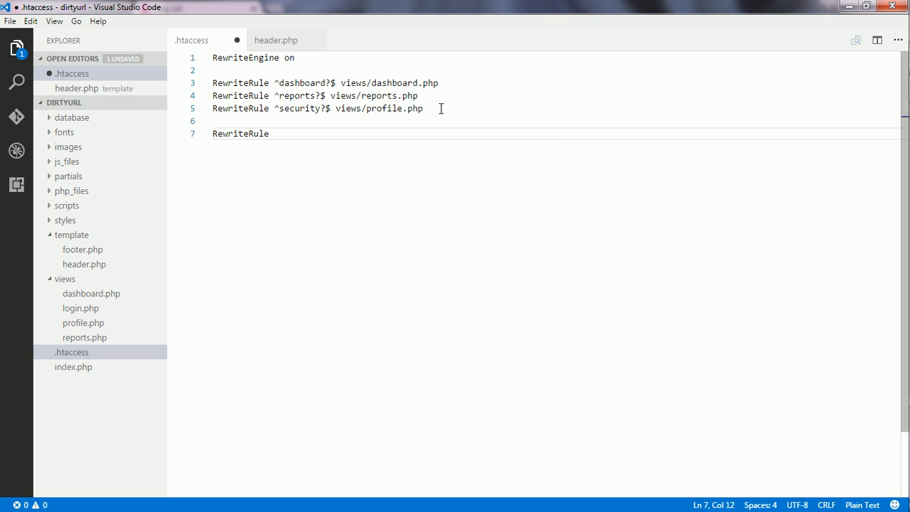
type("^mre")
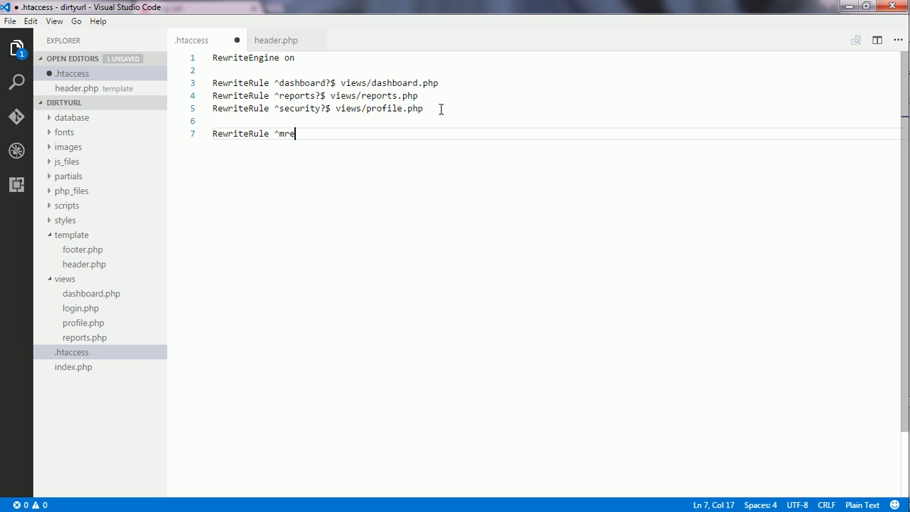
type("ports")
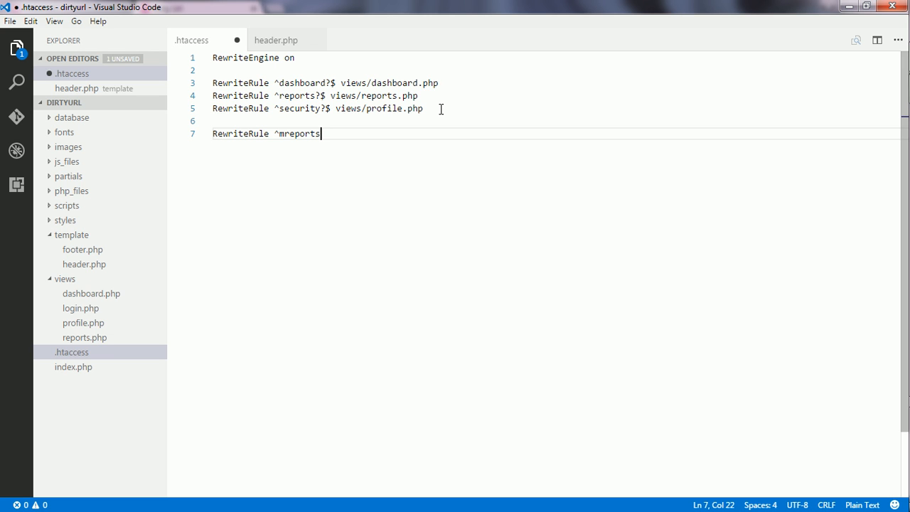
type("/")
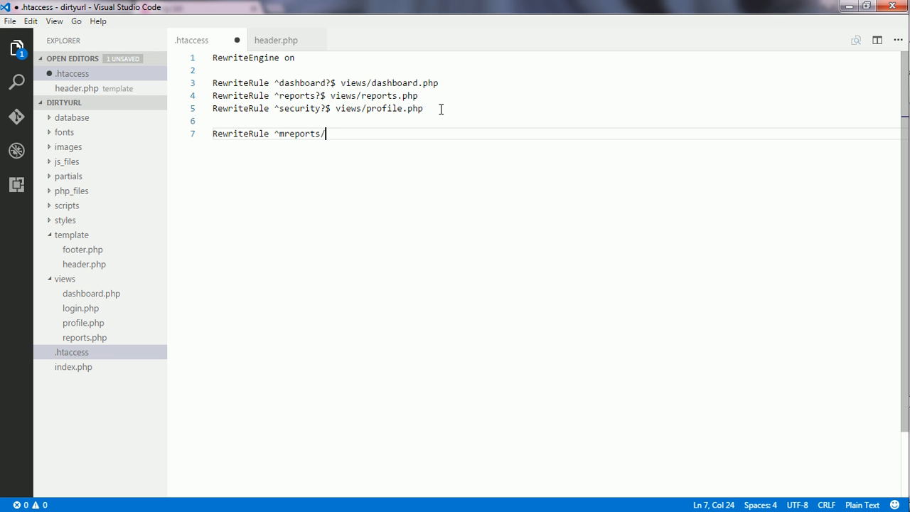
type("([")
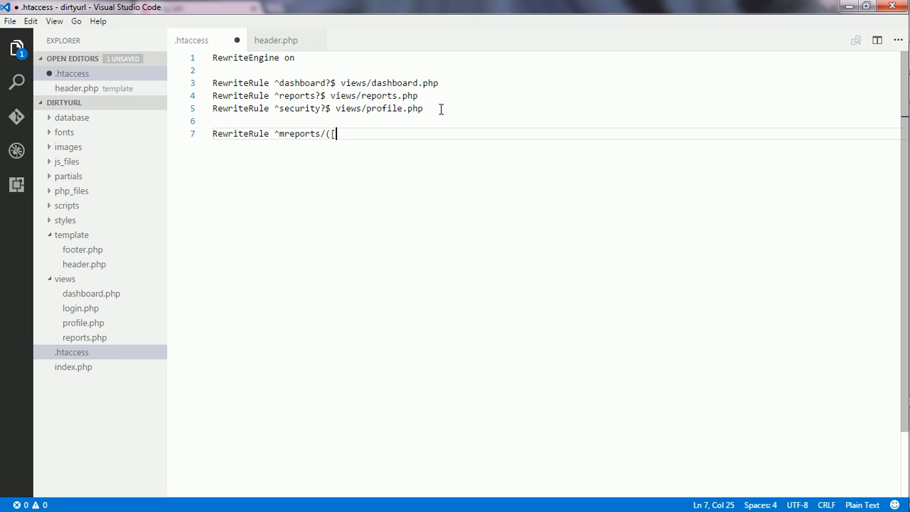
type("0-9")
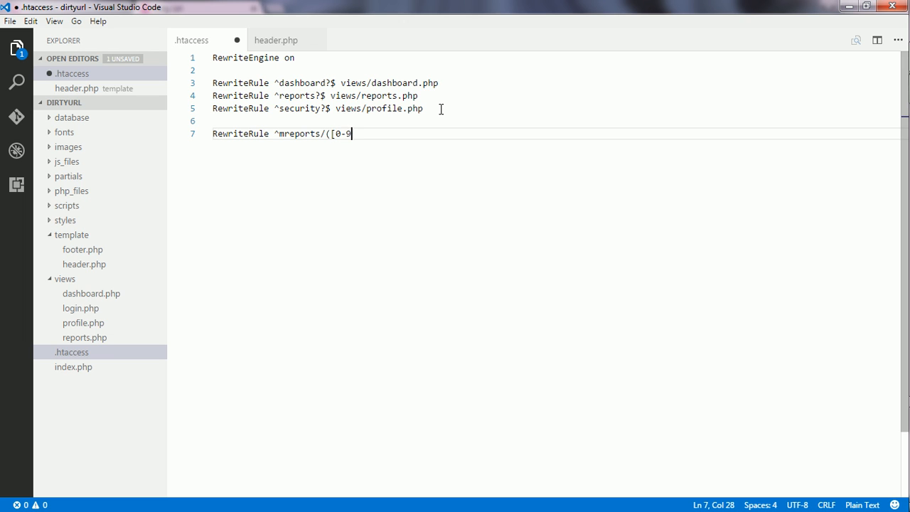
type("])")
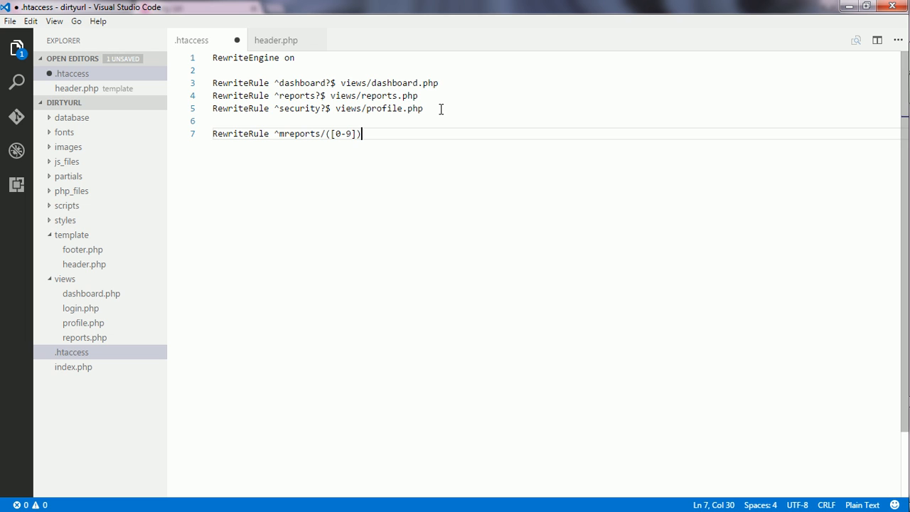
type("views/")
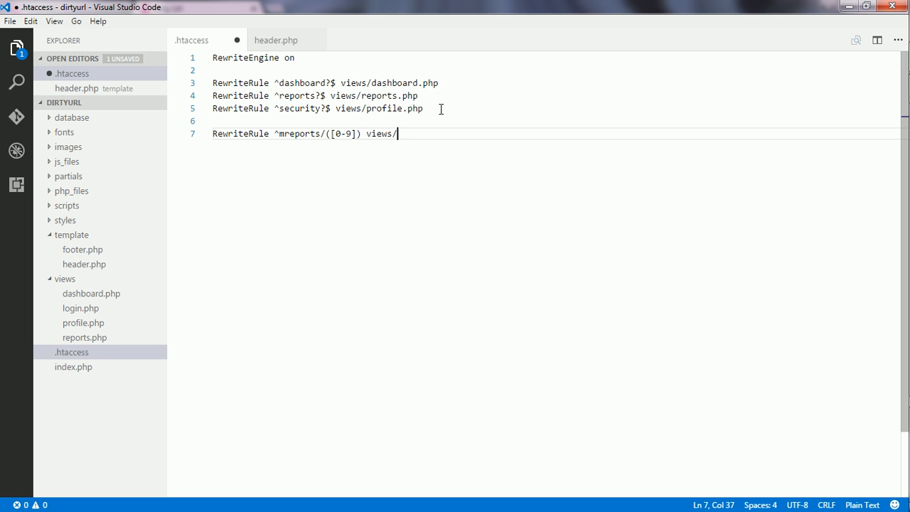
type("reports.p")
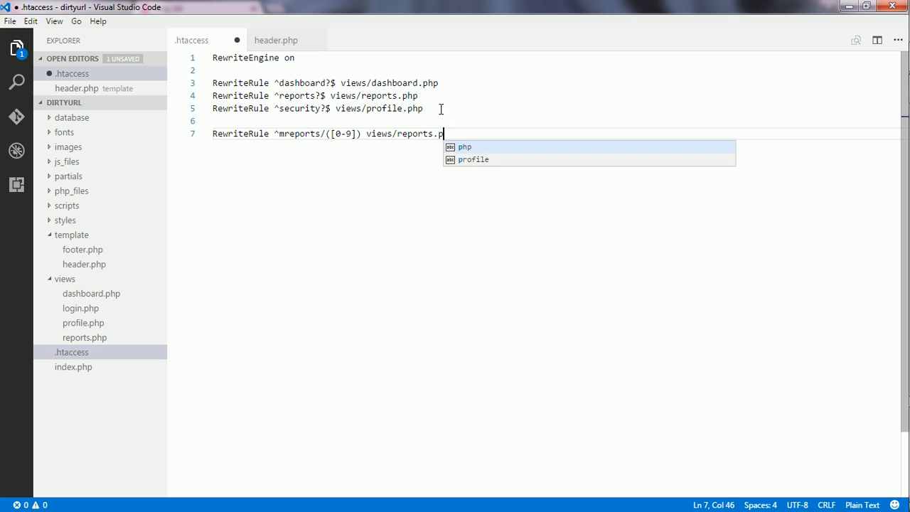
type("hp")
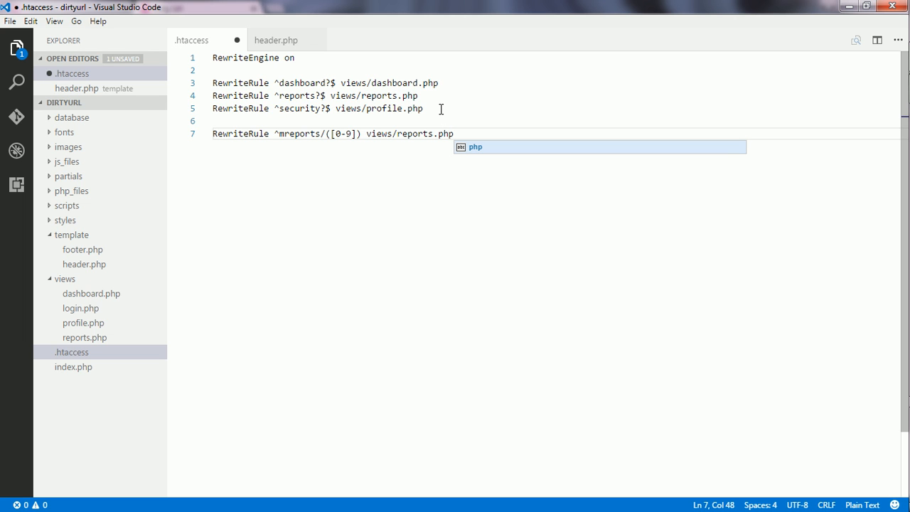
type("?uid")
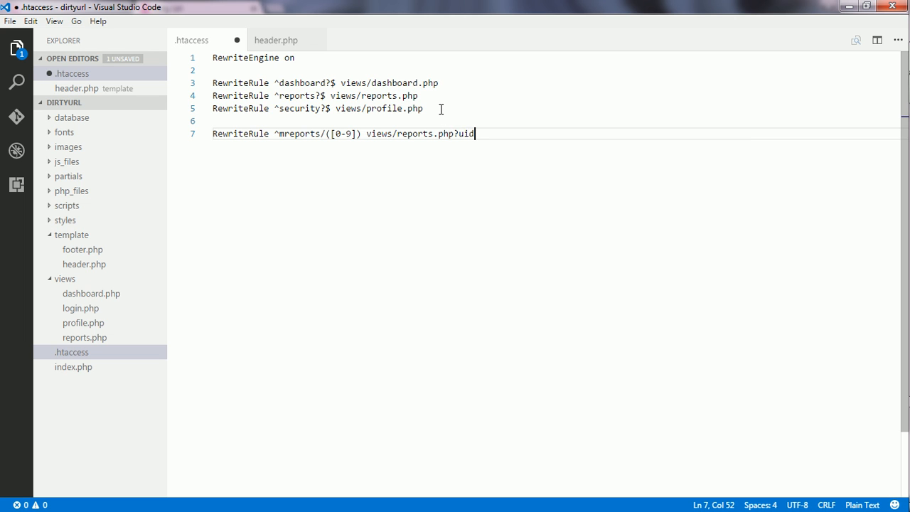
type("=$1")
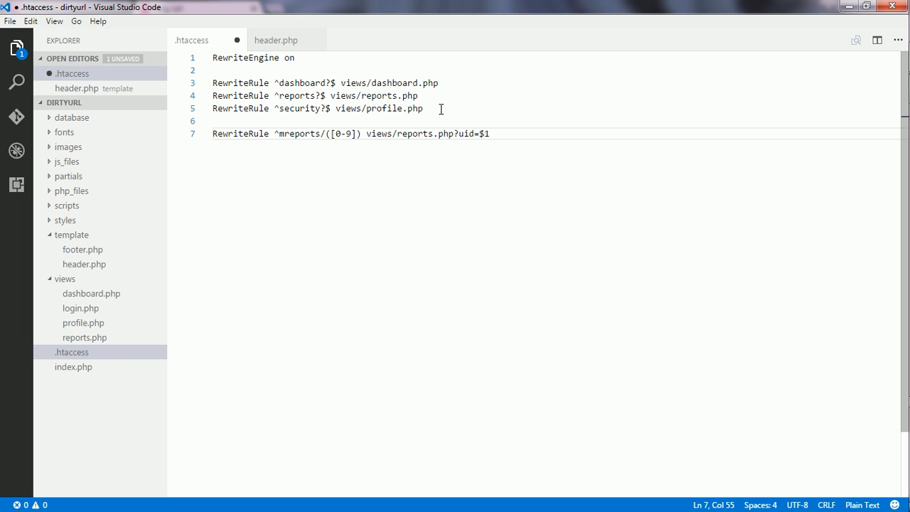
key("ctrl+s")
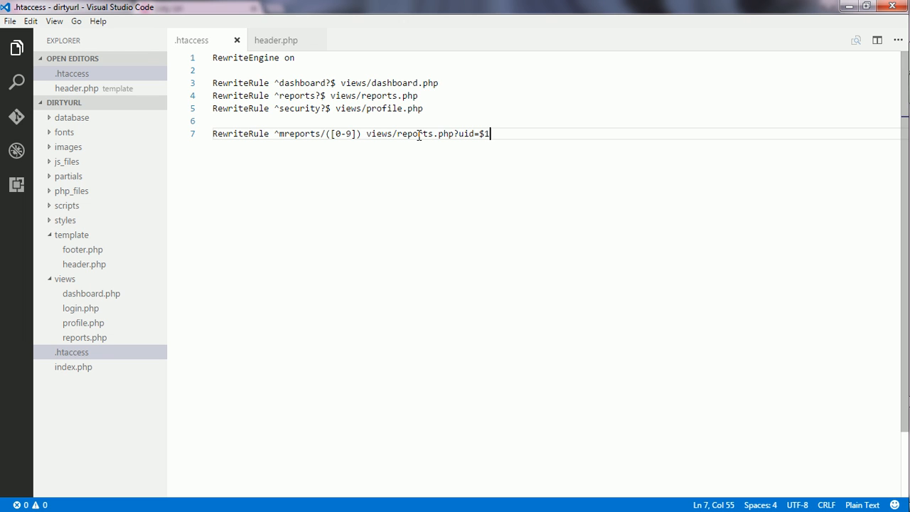
Step: Change the mreports digit pattern from ([0-9]) to ([0-9]+) to allow multi-digit IDs
double_click(299, 134)
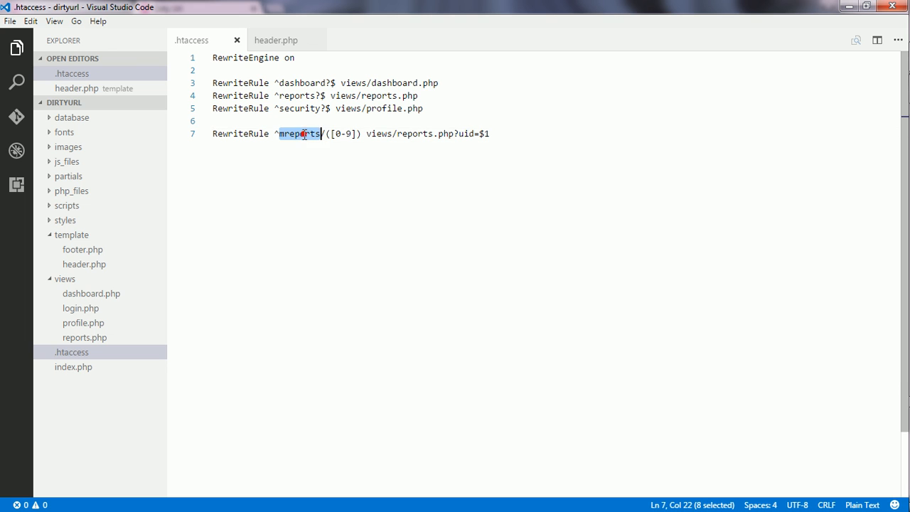
left_click(332, 134)
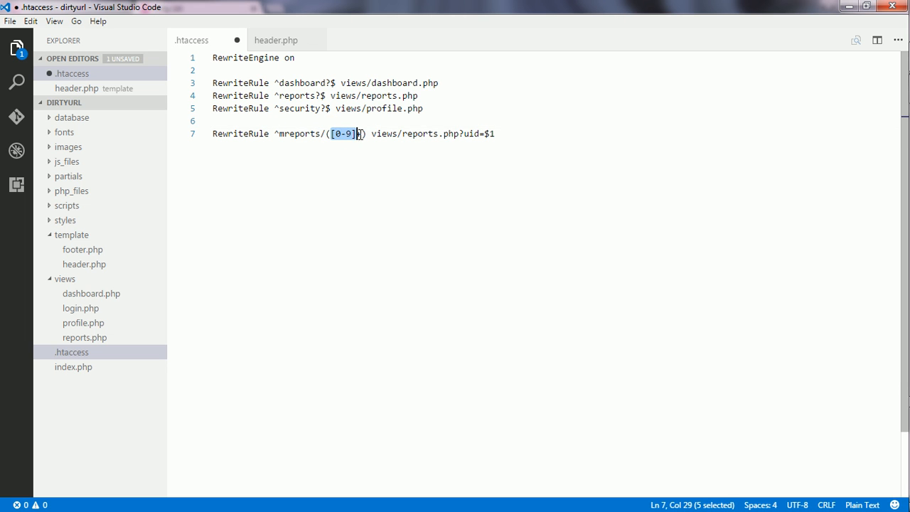
type("+")
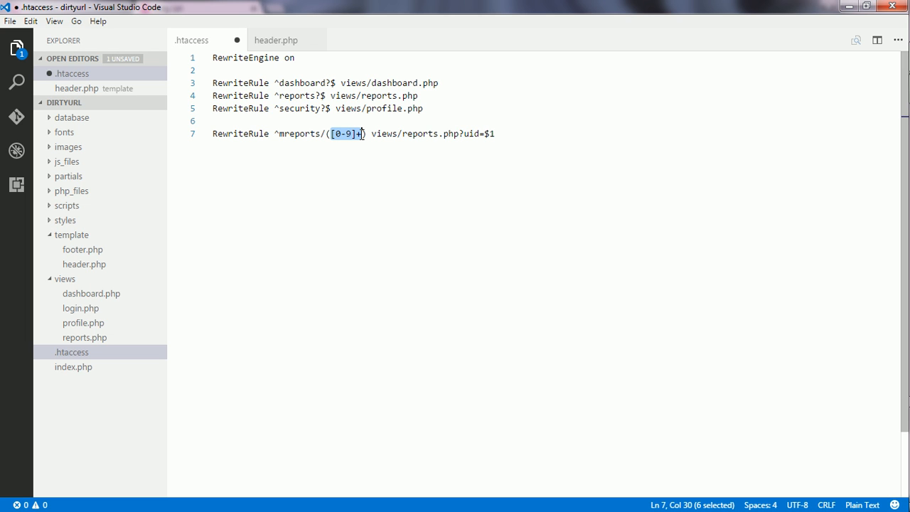
double_click(471, 134)
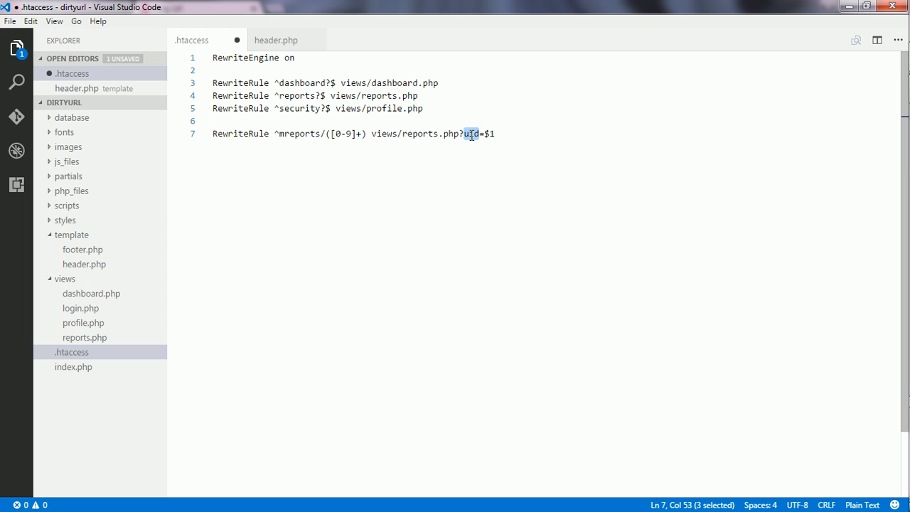
mouse_move(100, 341)
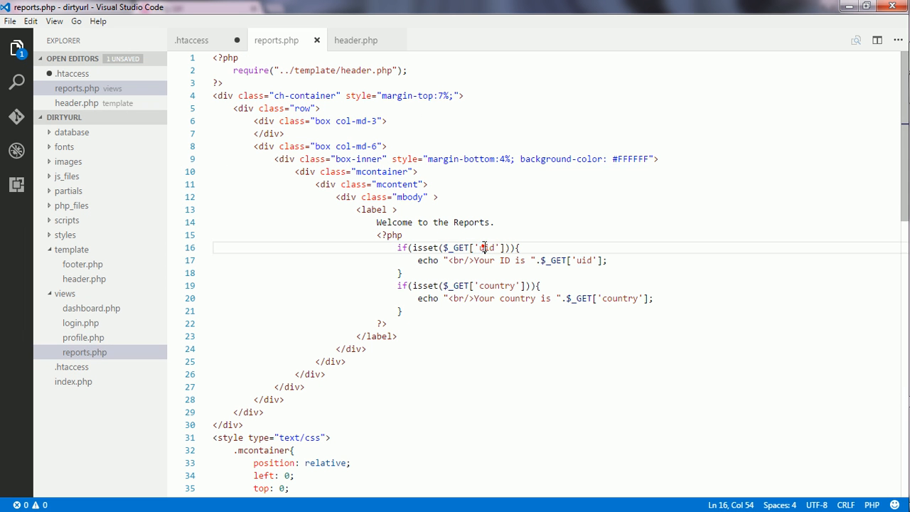
Step: Confirm reports.php reads uid from $_GET, then save the .htaccess changes
double_click(485, 247)
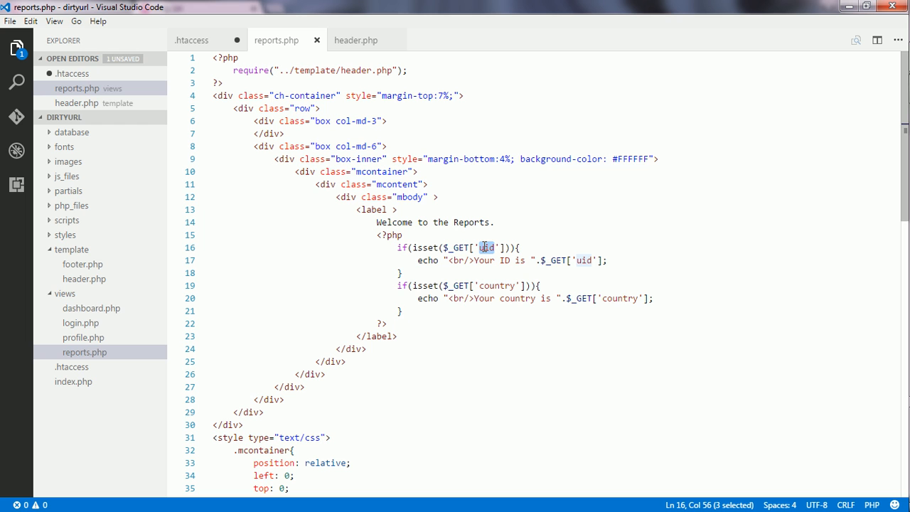
mouse_move(349, 40)
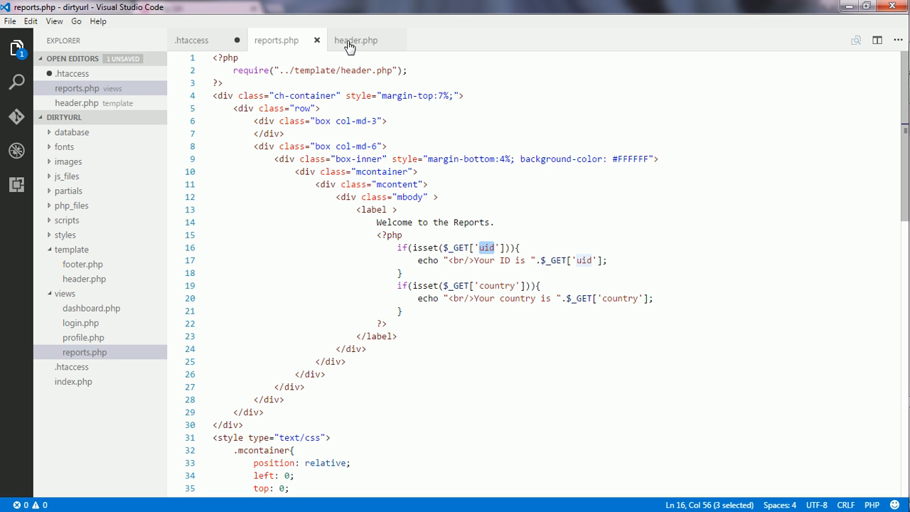
left_click(191, 39)
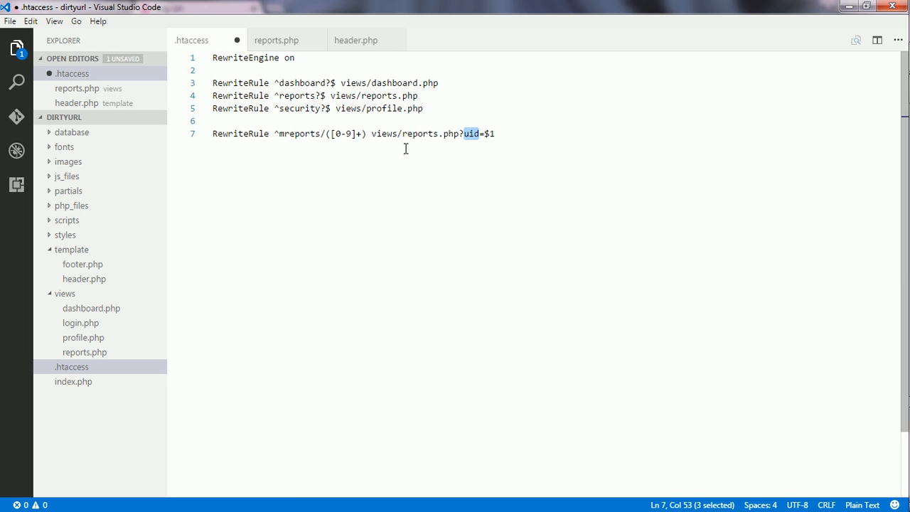
key("ctrl+s")
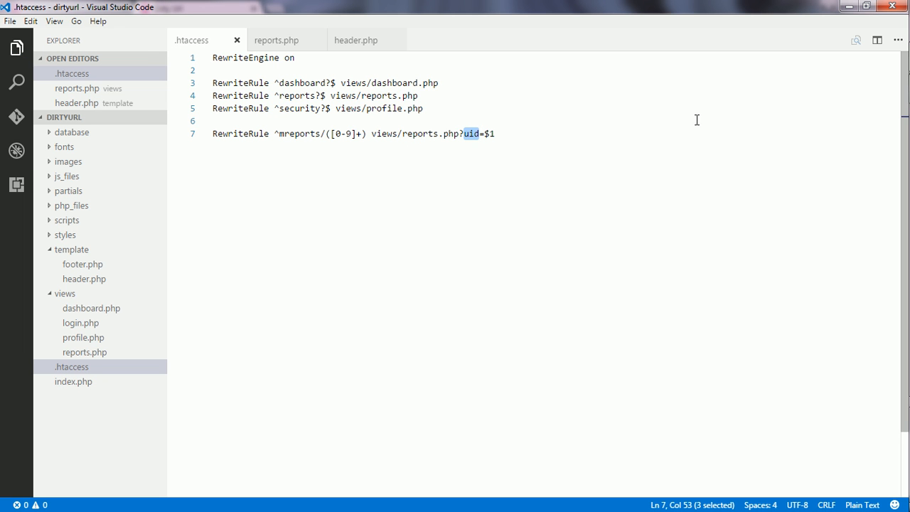
mouse_move(890, 104)
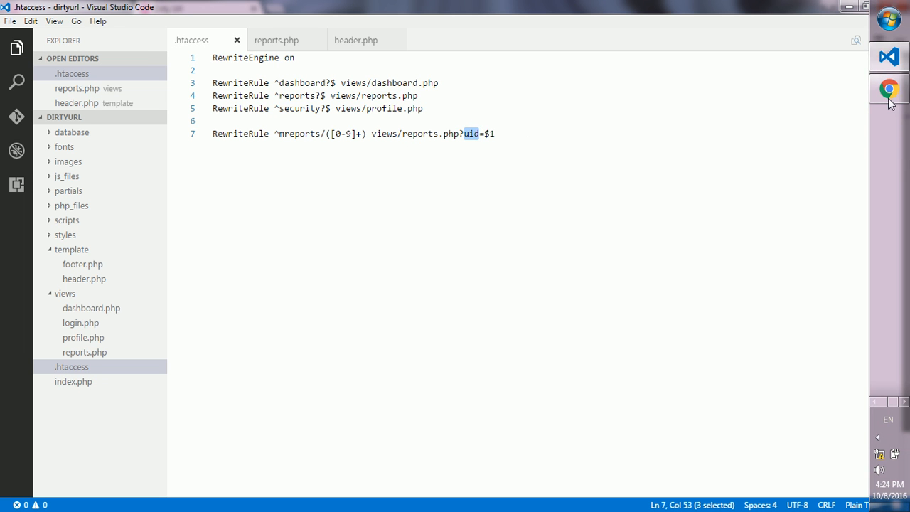
Step: Load mreports/25 in Chrome, view its source, and follow charisma-app.css to a 404 page
left_click(889, 91)
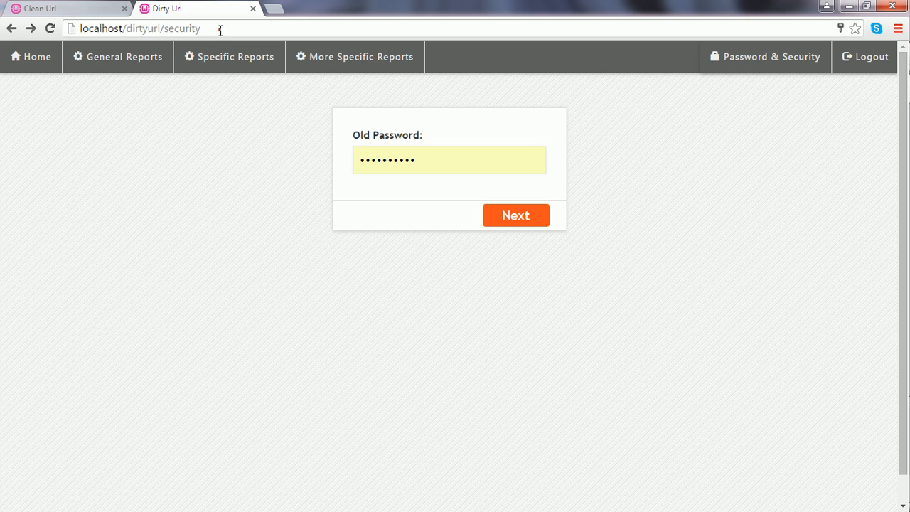
type("reports/25")
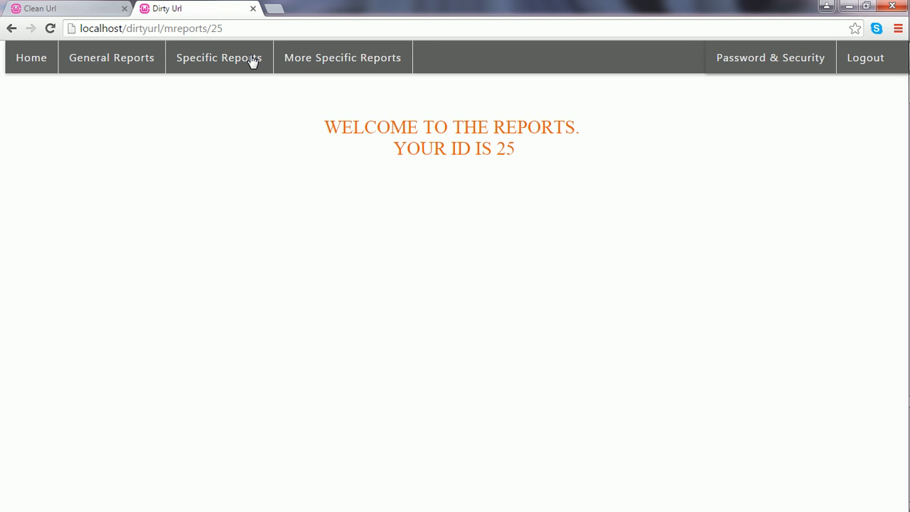
mouse_move(421, 141)
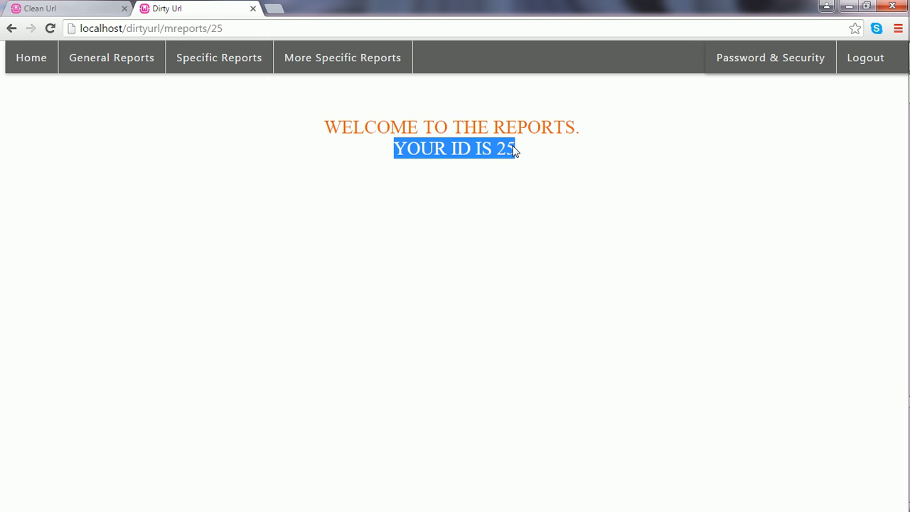
right_click(301, 139)
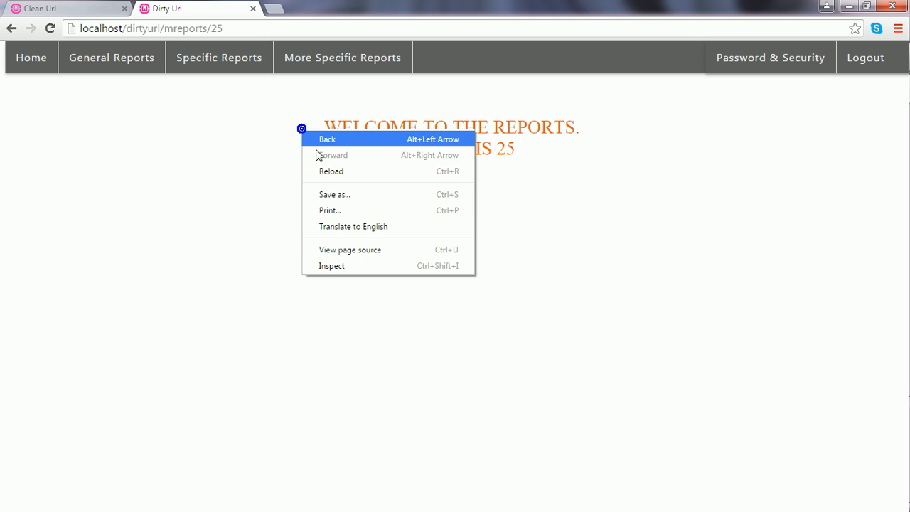
left_click(350, 249)
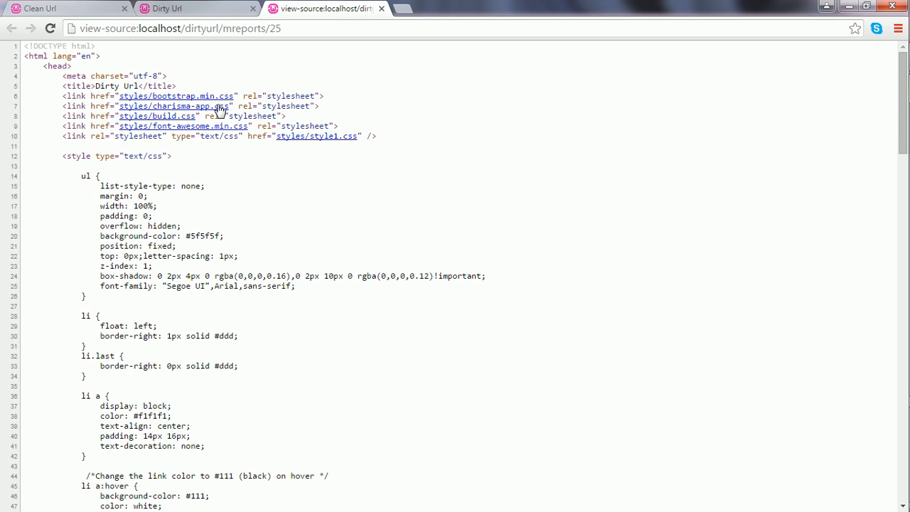
left_click(184, 105)
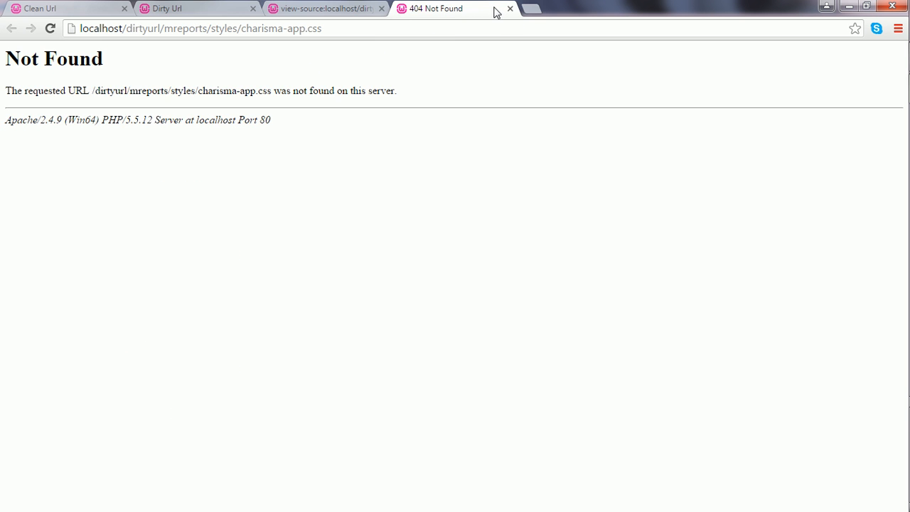
left_click(509, 8)
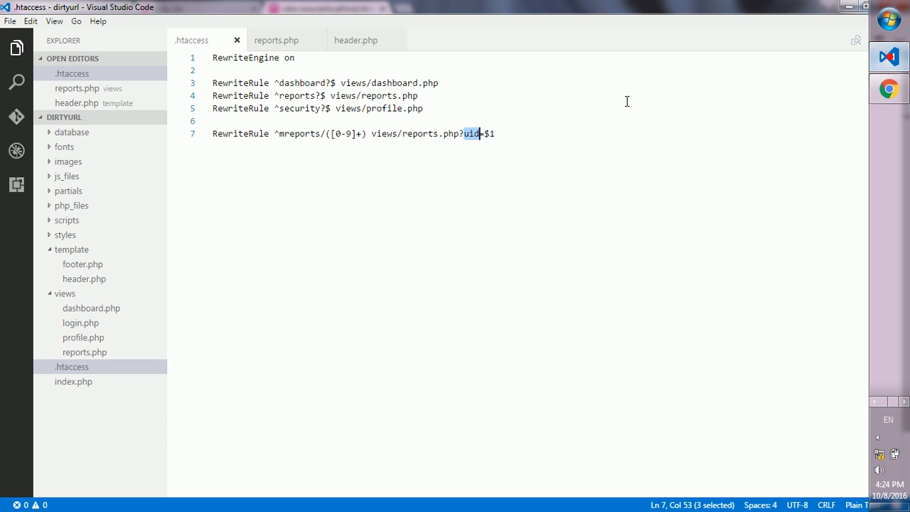
mouse_move(288, 55)
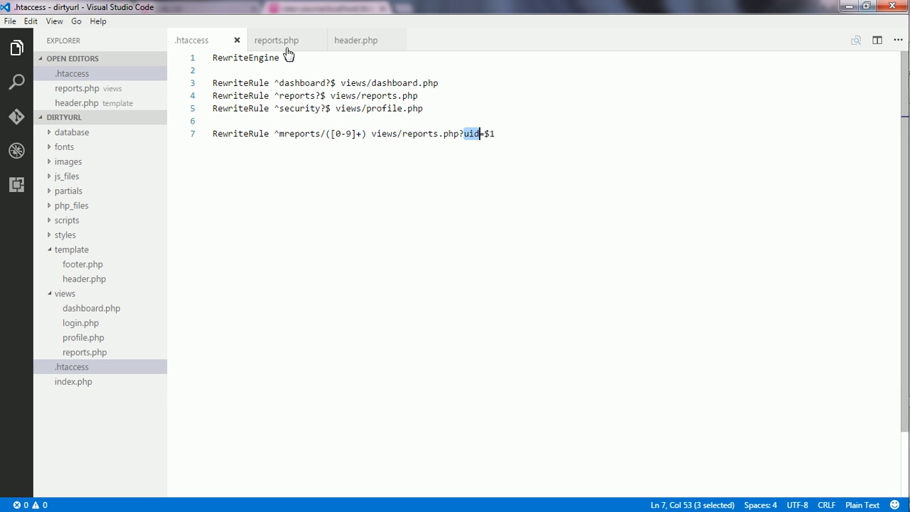
Step: Add a <base href="/dirtyurl/"> tag below the title in header.php
left_click(356, 39)
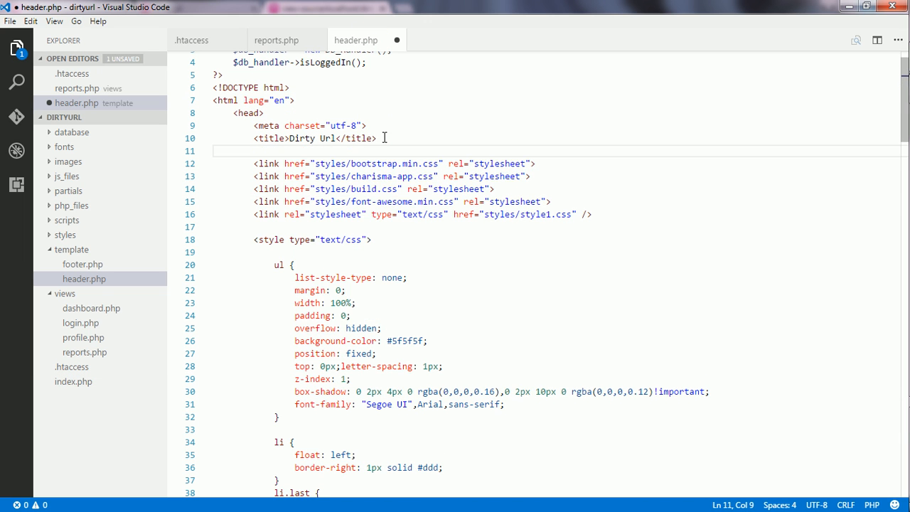
type("base href=\"")
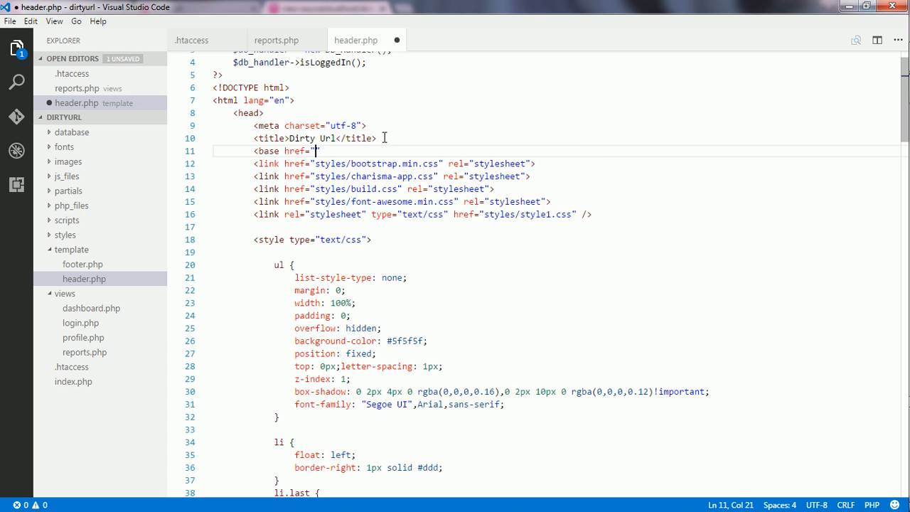
type("/dirt")
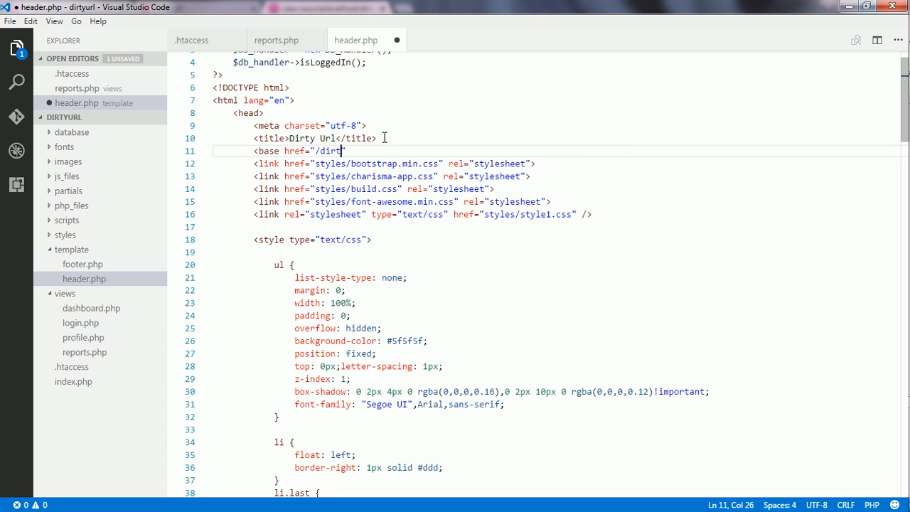
type("url/\"")
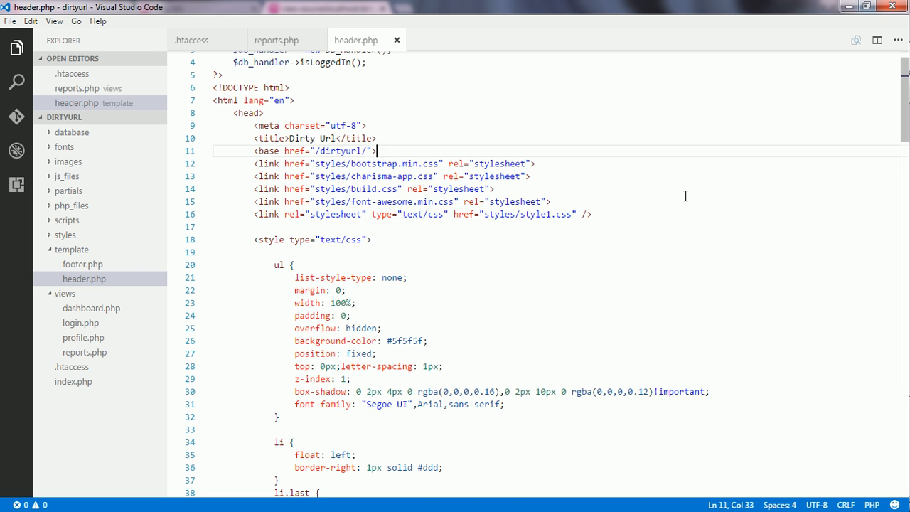
double_click(338, 151)
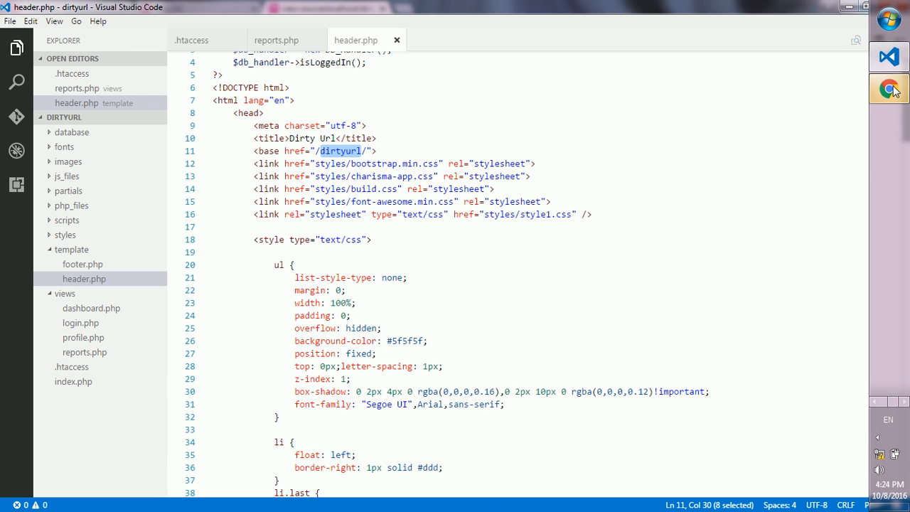
Step: Reload mreports/25 in Chrome and confirm the base href /dirtyurl/ in the page source
left_click(888, 89)
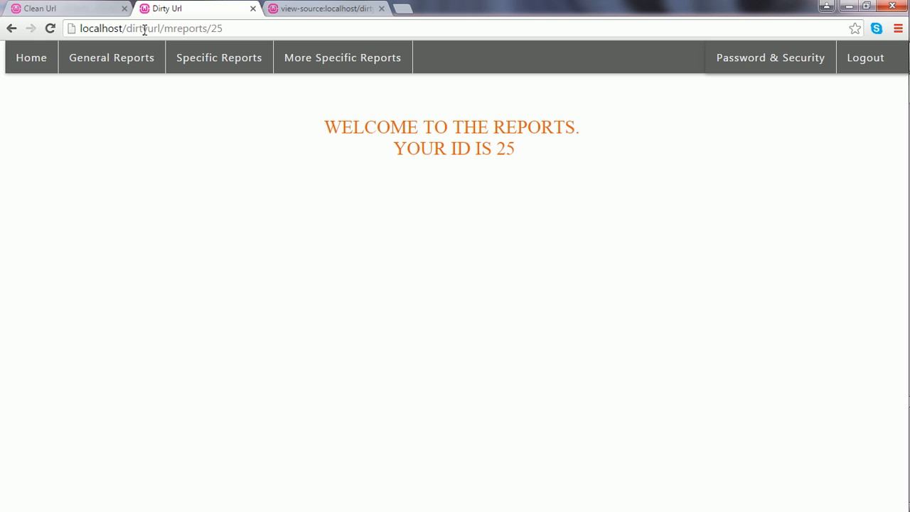
double_click(142, 28)
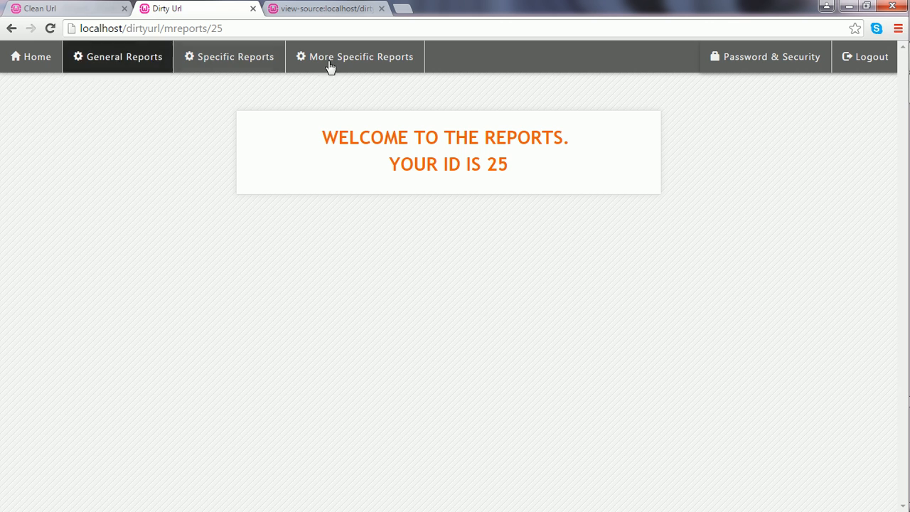
mouse_move(313, 18)
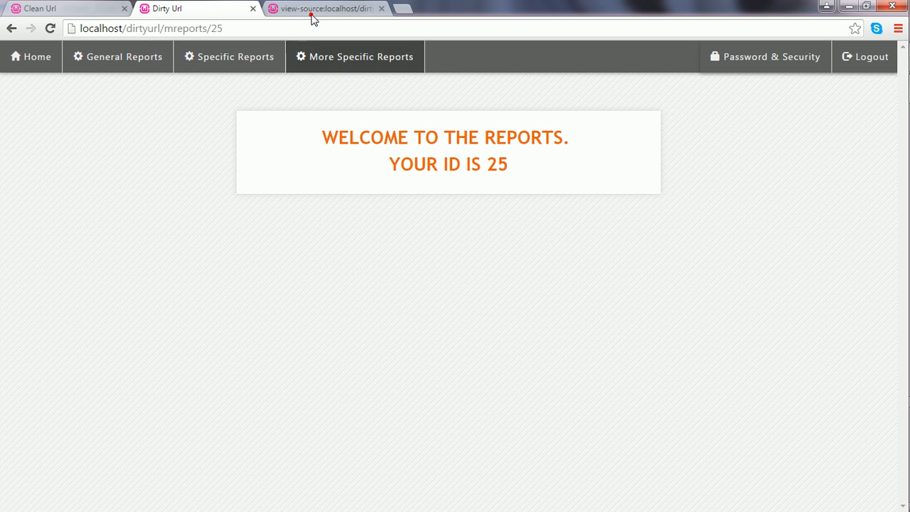
left_click(324, 9)
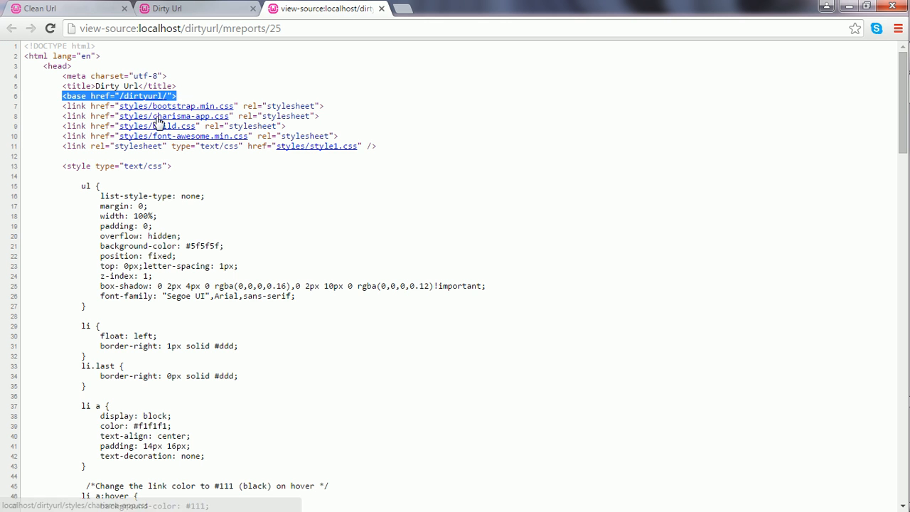
mouse_move(511, 11)
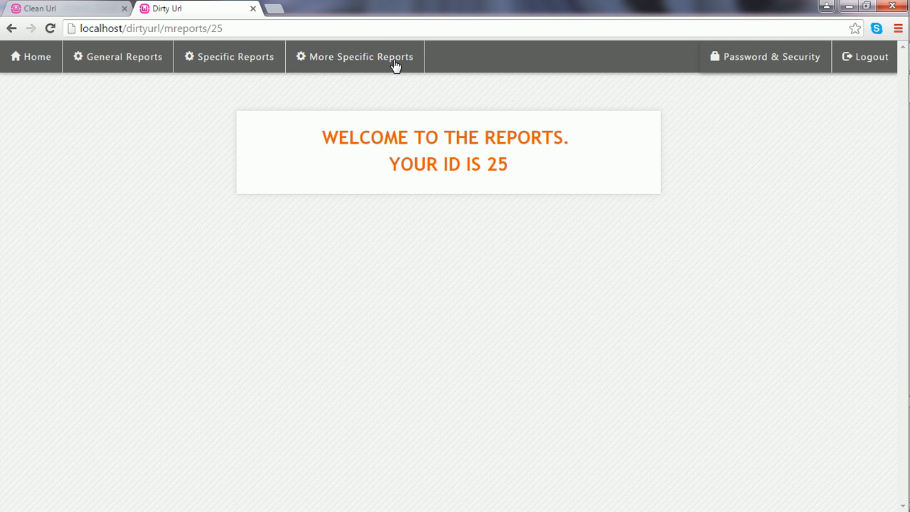
mouse_move(325, 227)
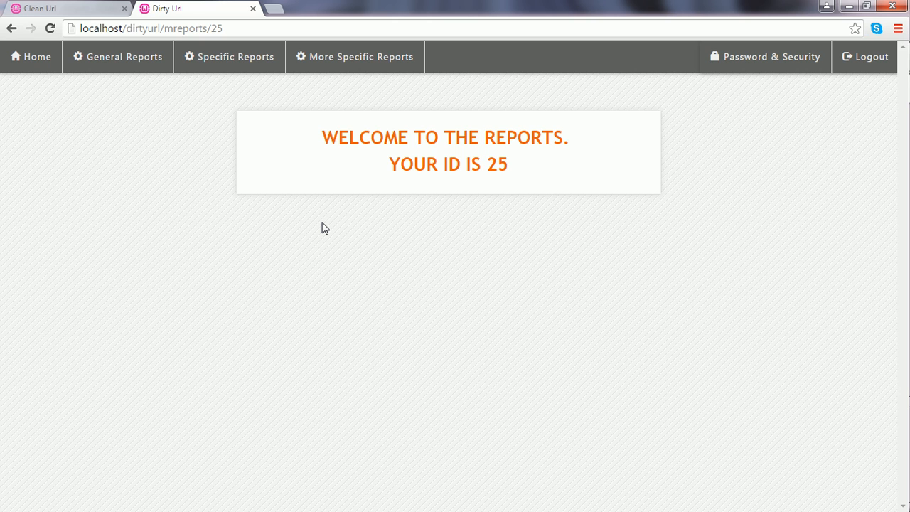
mouse_move(355, 57)
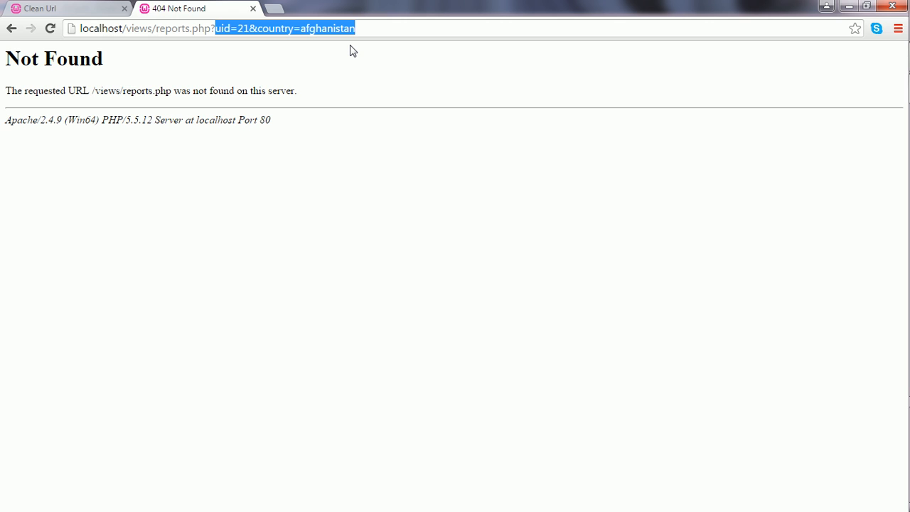
mouse_move(813, 207)
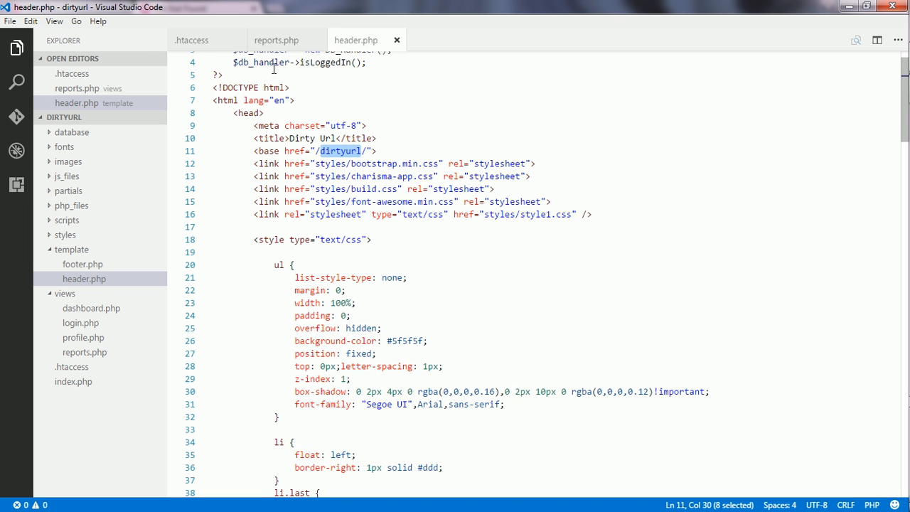
Step: Extend the copied mreports rule with /([0-9a-zA-Z]+) and &country=$2 in .htaccess
left_click(191, 40)
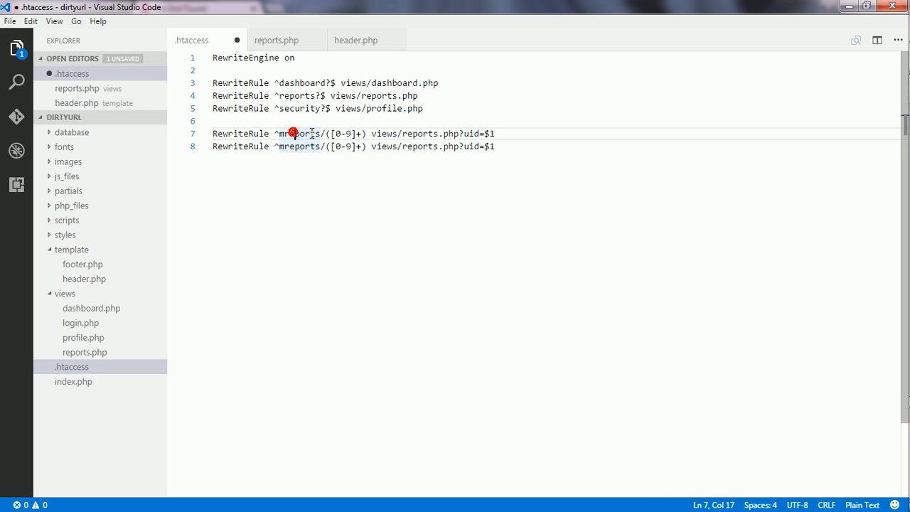
type("/")
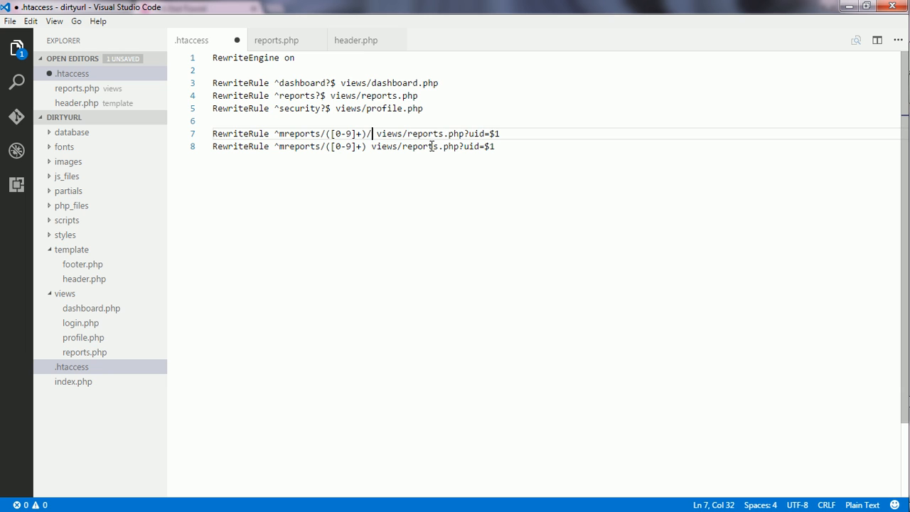
type("(")
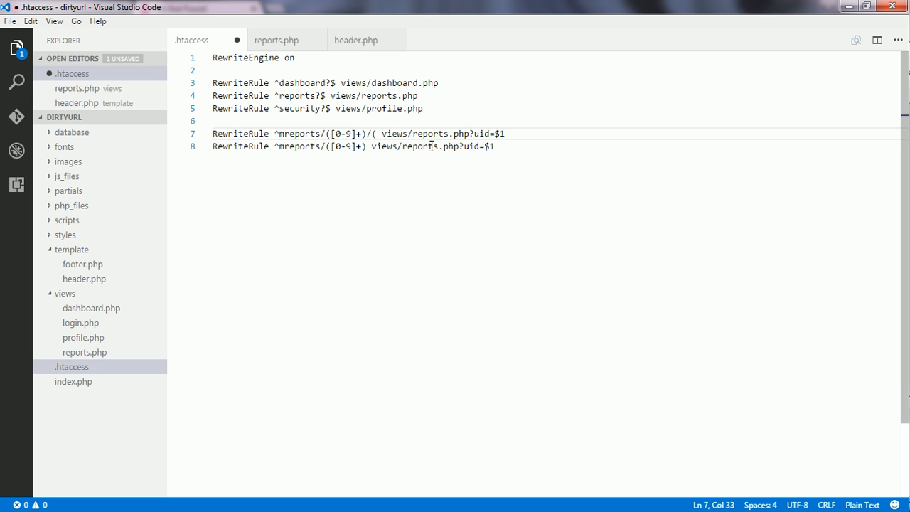
type("[0-9a-zA-")
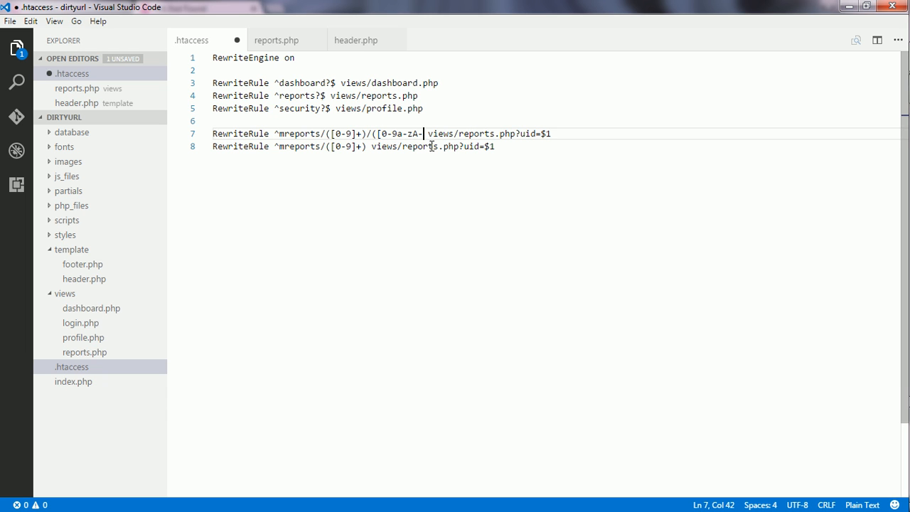
type("Z]=")
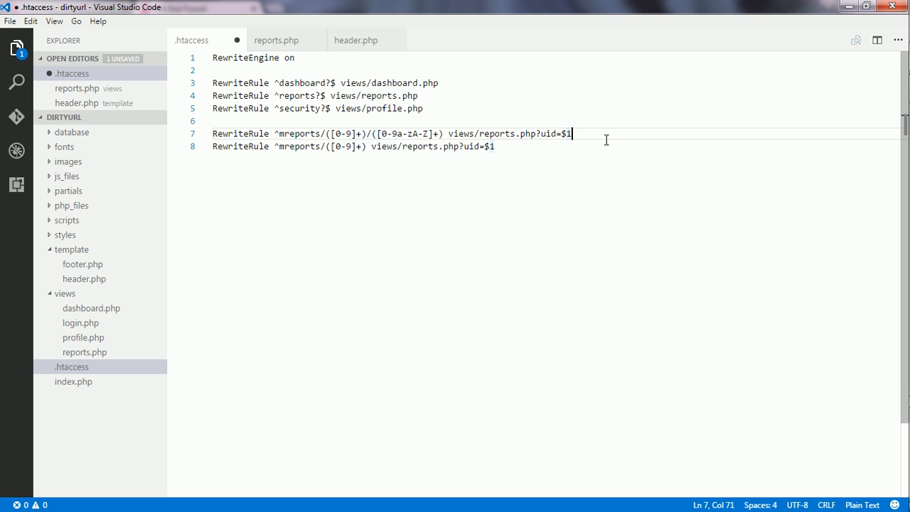
type("&country")
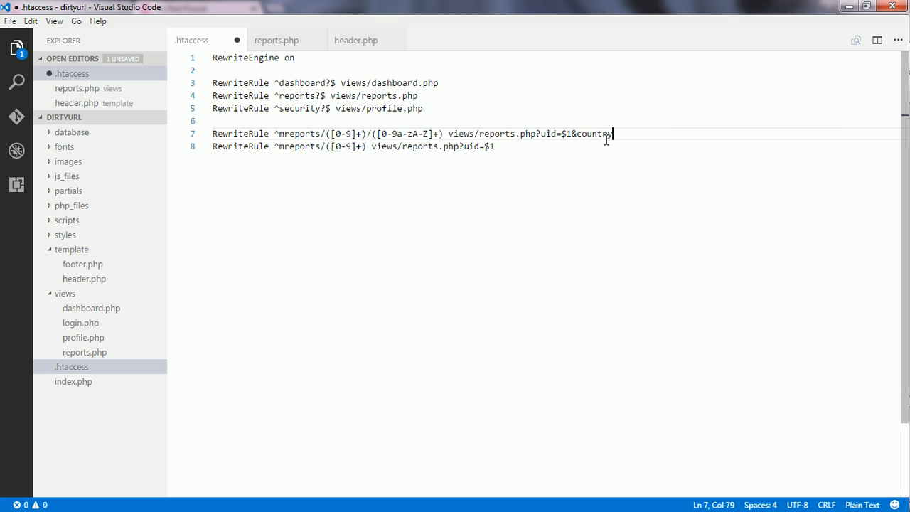
type("=$")
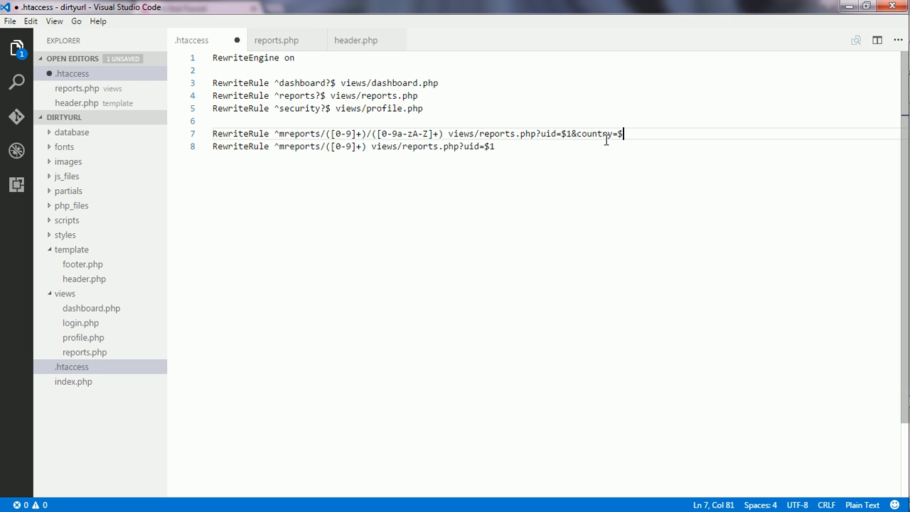
type("2")
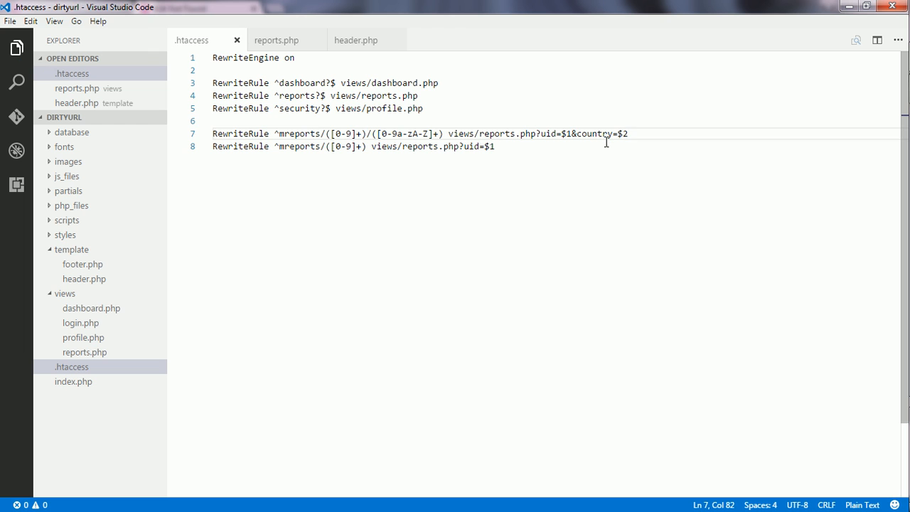
left_click(627, 134)
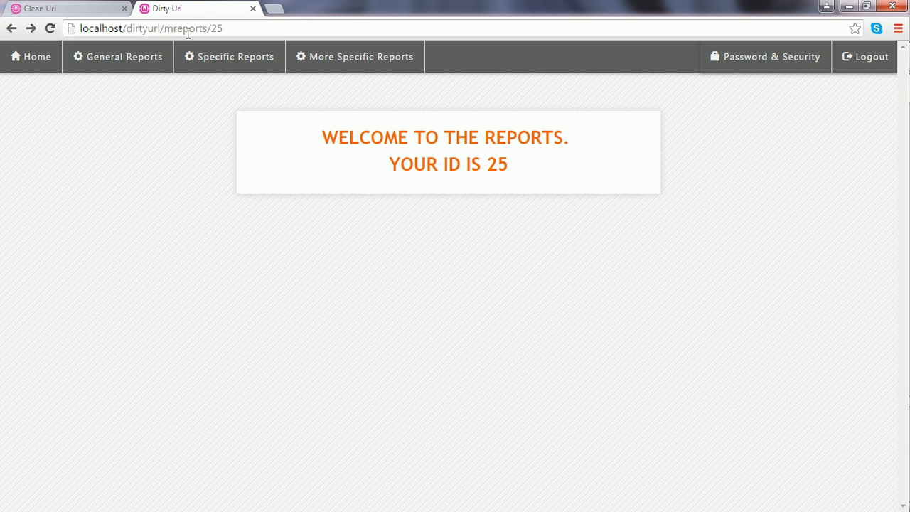
Step: Load localhost/dirtyurl/mreports/25/India and highlight the 'Your country is India' line
type("/Indi")
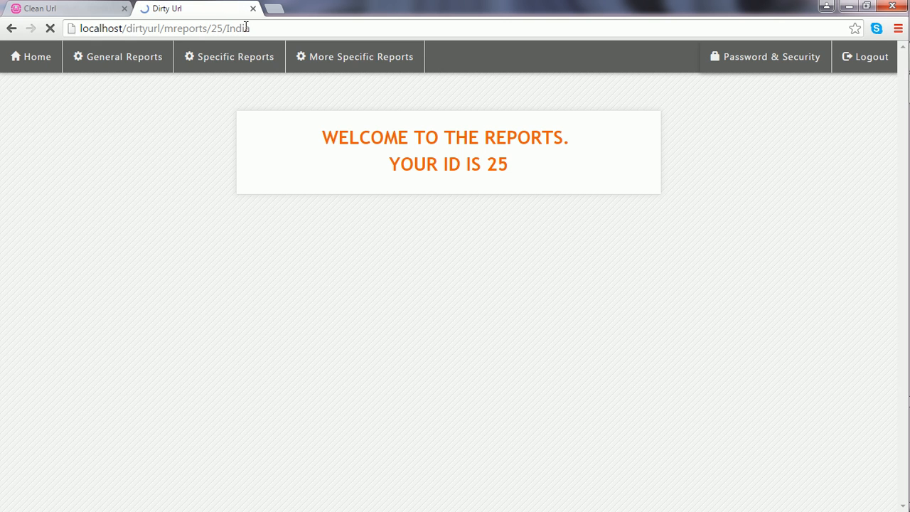
key("Return")
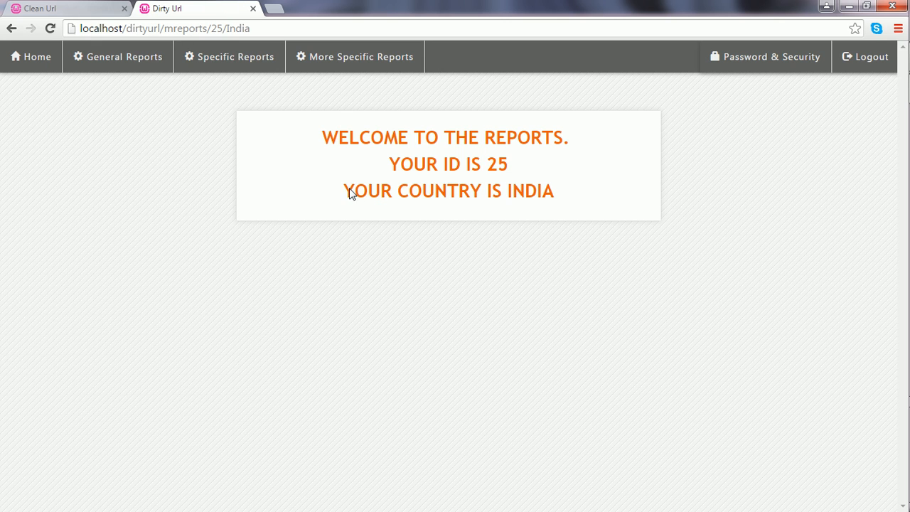
triple_click(448, 191)
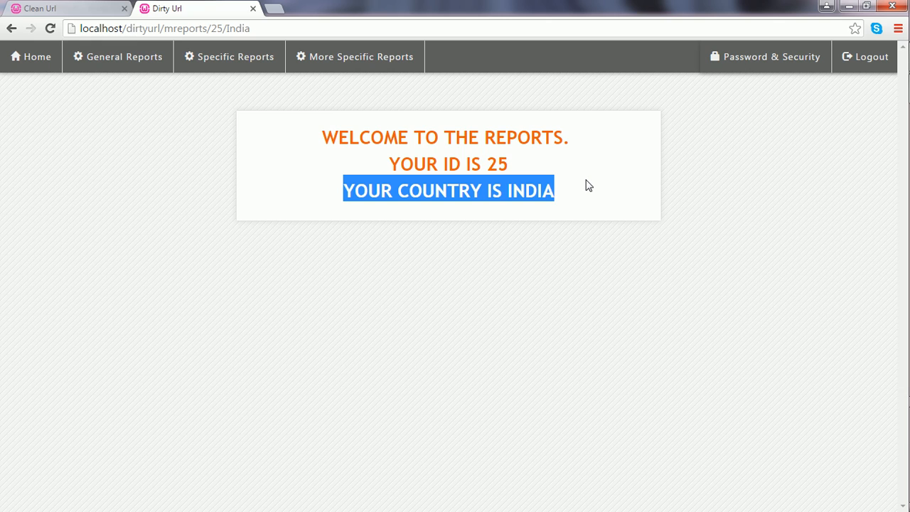